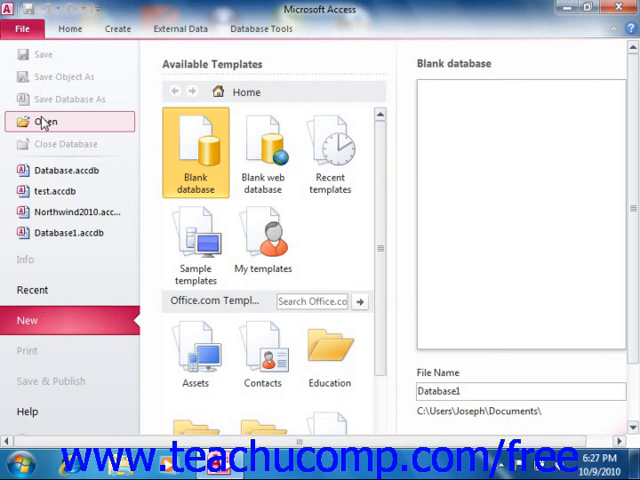
Browse to Documents and open the Database file with Open Exclusive.
{"action": "left_click", "coordinate": [44, 120]}
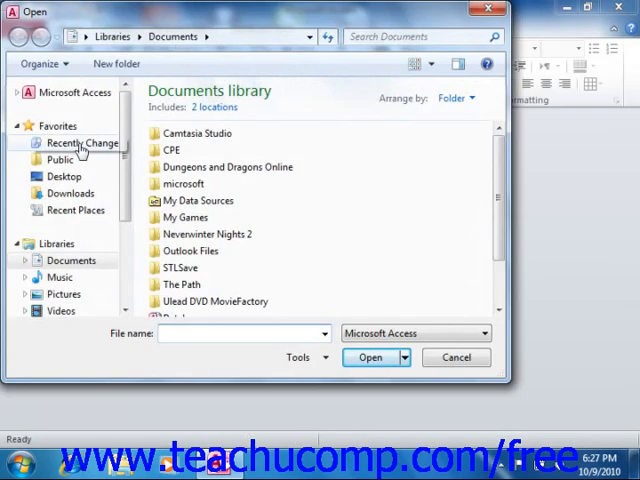
{"action": "mouse_move", "coordinate": [500, 200]}
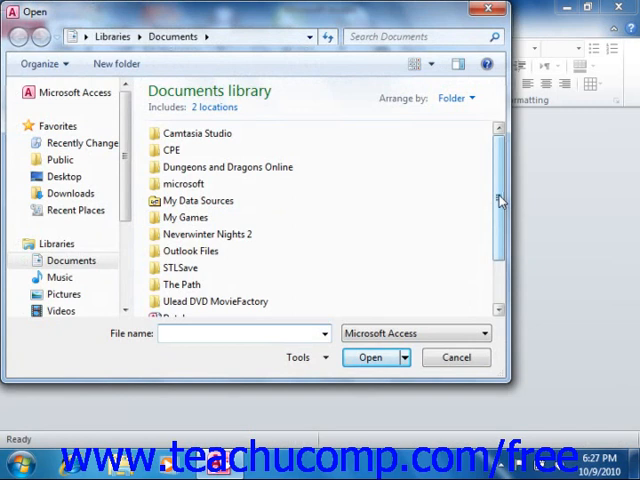
{"action": "scroll", "scroll_direction": "down", "scroll_amount": 3}
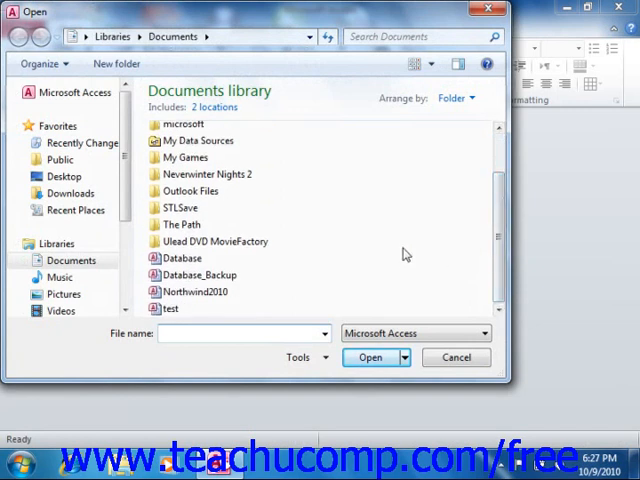
{"action": "left_click", "coordinate": [180, 258]}
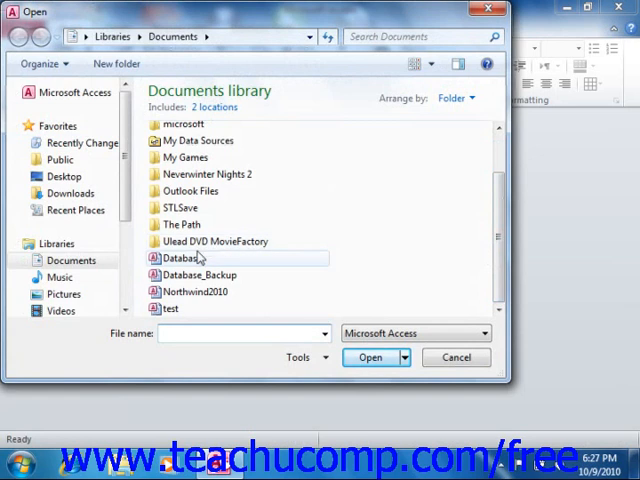
{"action": "left_click", "coordinate": [184, 258]}
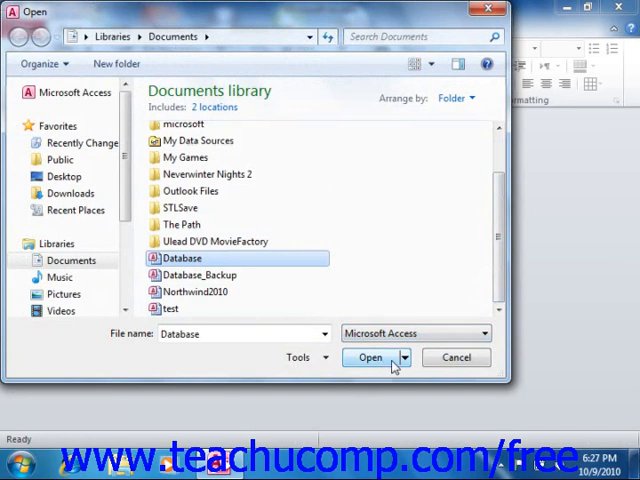
{"action": "mouse_move", "coordinate": [424, 372]}
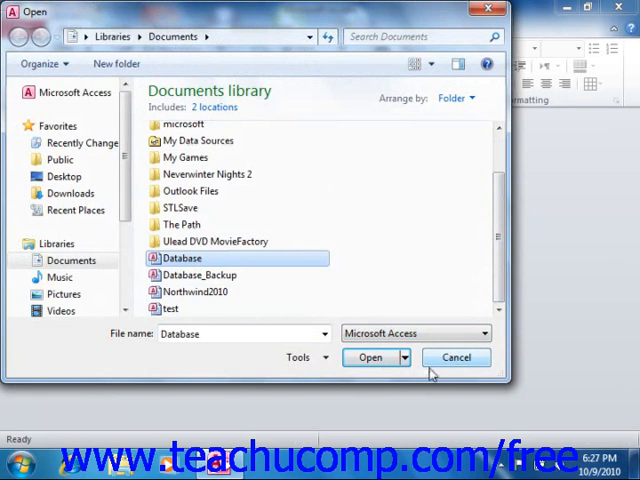
{"action": "left_click", "coordinate": [396, 356]}
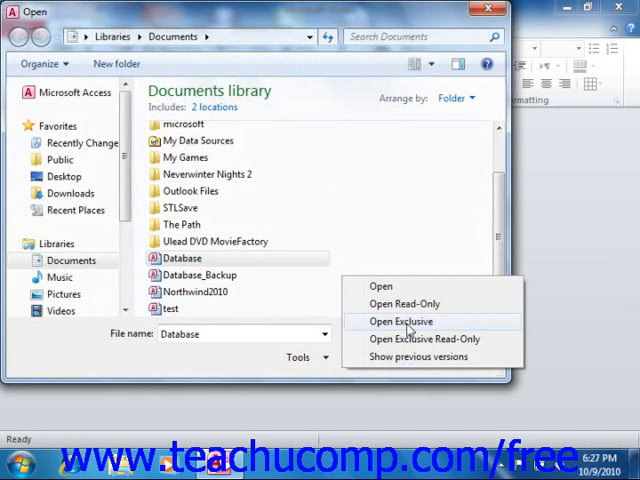
{"action": "left_click", "coordinate": [400, 320]}
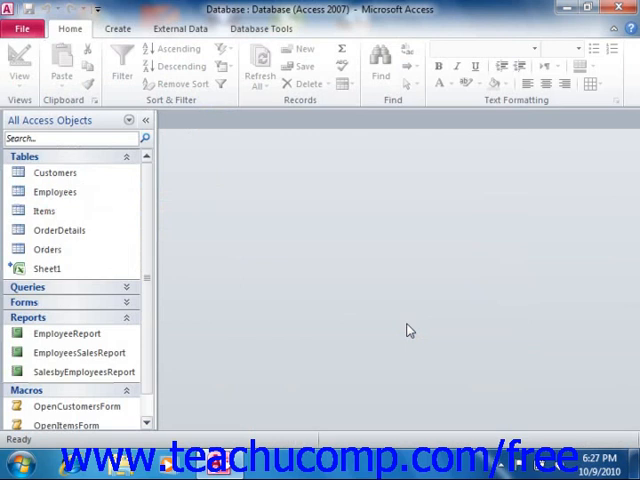
{"action": "mouse_move", "coordinate": [110, 168]}
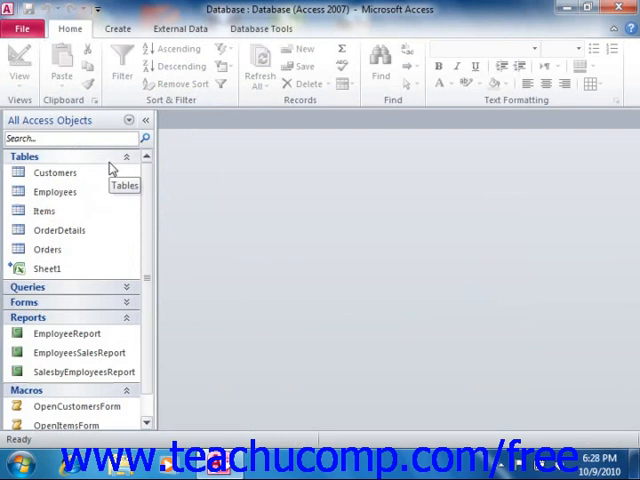
{"action": "mouse_move", "coordinate": [340, 236]}
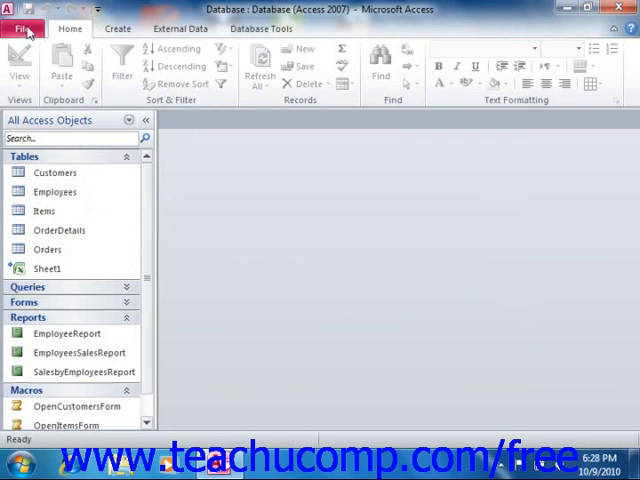
Go to the Info page and choose Encrypt with Password for the Database file.
{"action": "left_click", "coordinate": [24, 28]}
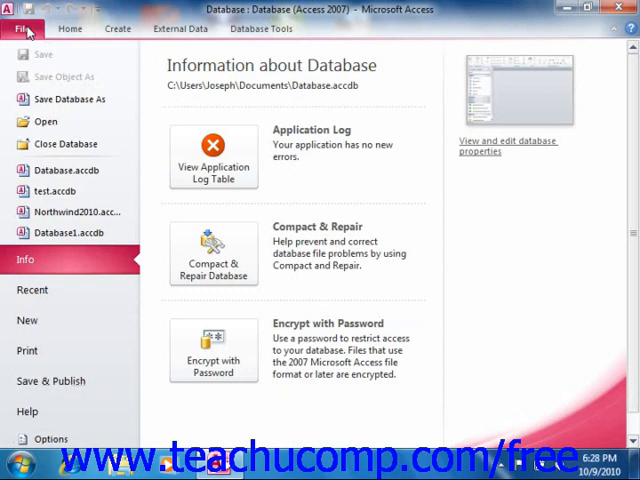
{"action": "mouse_move", "coordinate": [62, 264]}
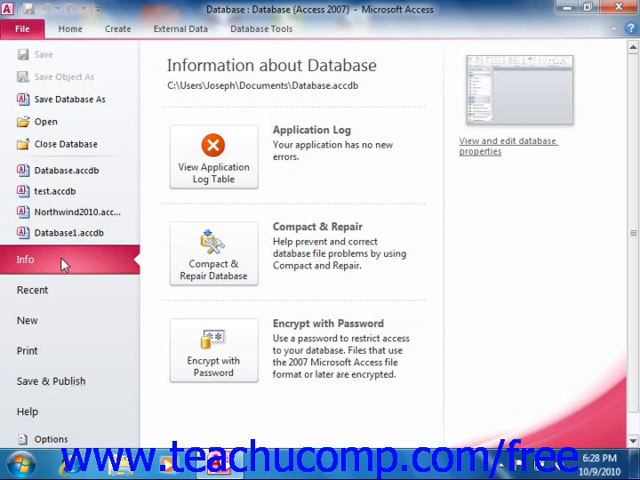
{"action": "mouse_move", "coordinate": [104, 276]}
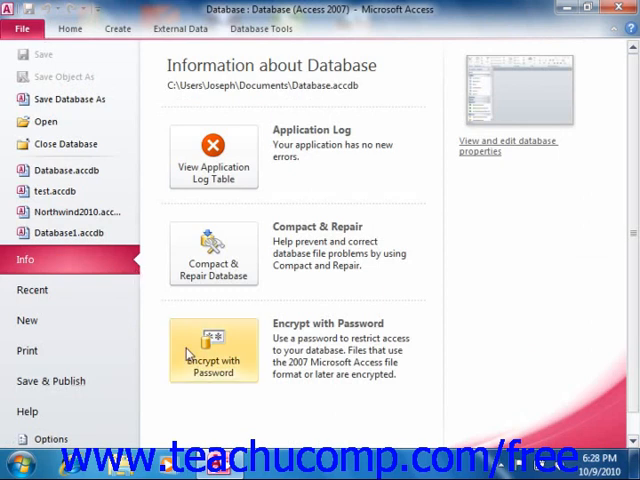
{"action": "left_click", "coordinate": [212, 352]}
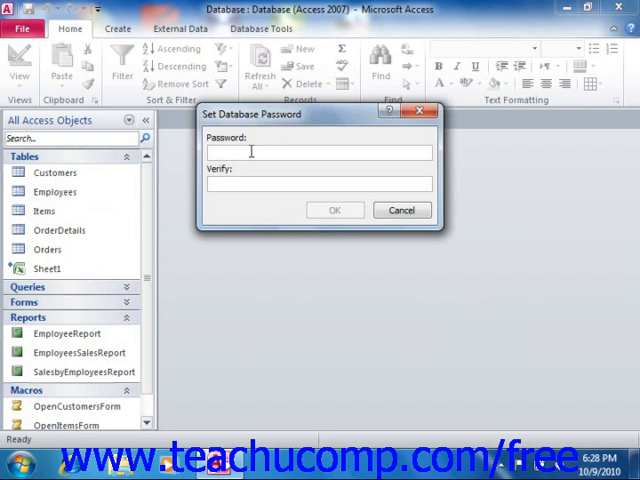
Enter and verify the database password, confirm it, and accept the row-level locking warning.
{"action": "type", "text": "***"}
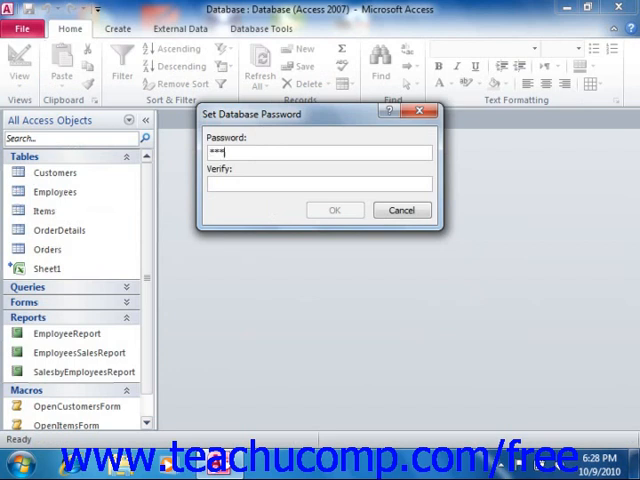
{"action": "type", "text": "***"}
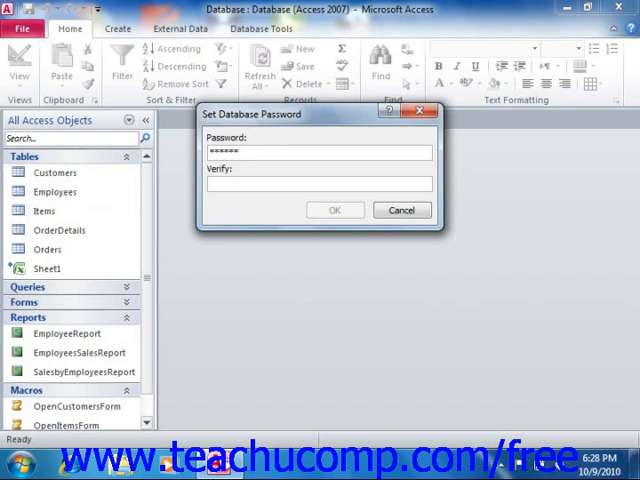
{"action": "type", "text": "******"}
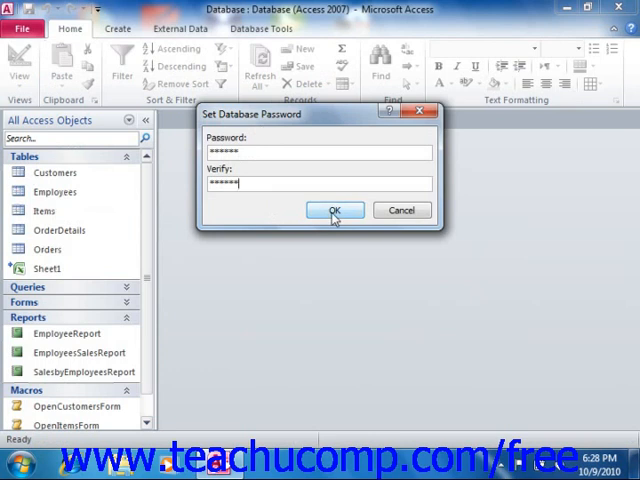
{"action": "left_click", "coordinate": [334, 212]}
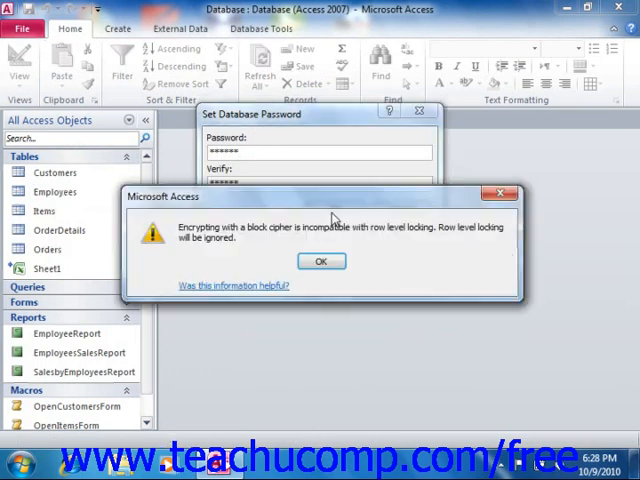
{"action": "left_click", "coordinate": [320, 260]}
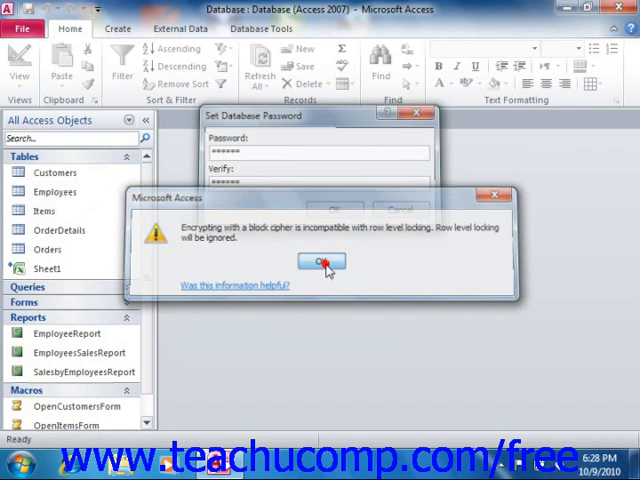
{"action": "left_click", "coordinate": [320, 262]}
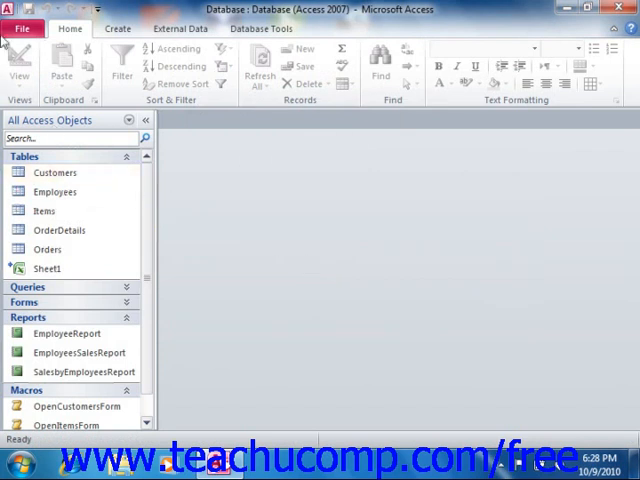
Close the database, reopen it from the recent list and unlock it with its password.
{"action": "left_click", "coordinate": [22, 28]}
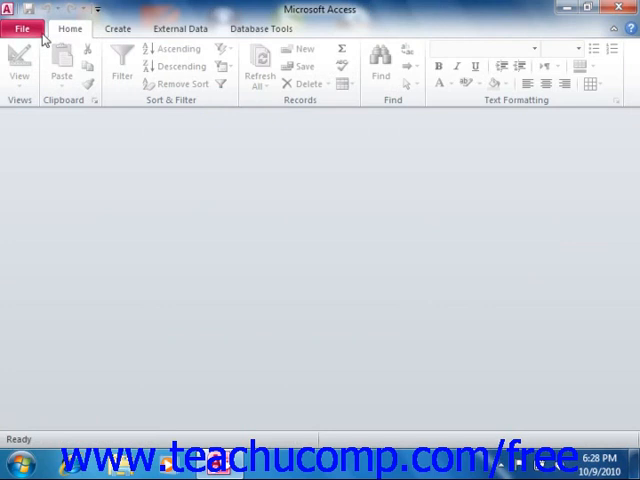
{"action": "left_click", "coordinate": [22, 28]}
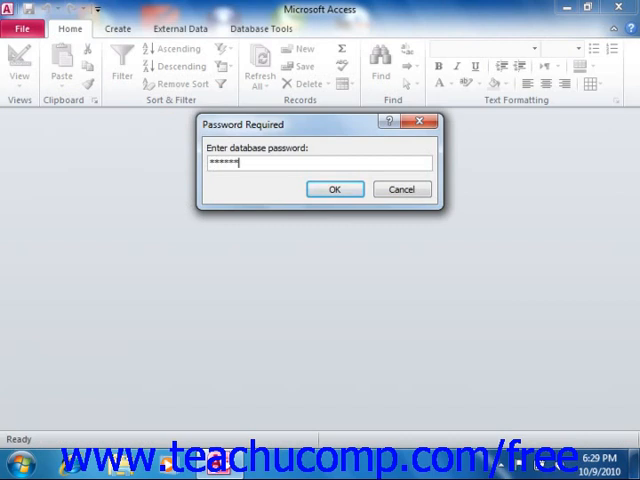
{"action": "left_click", "coordinate": [336, 188]}
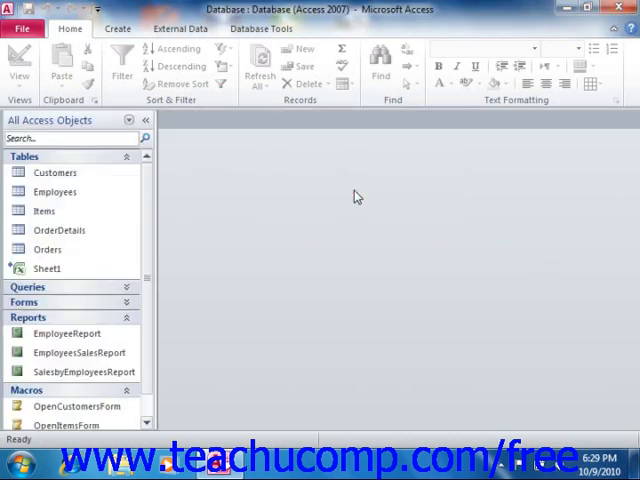